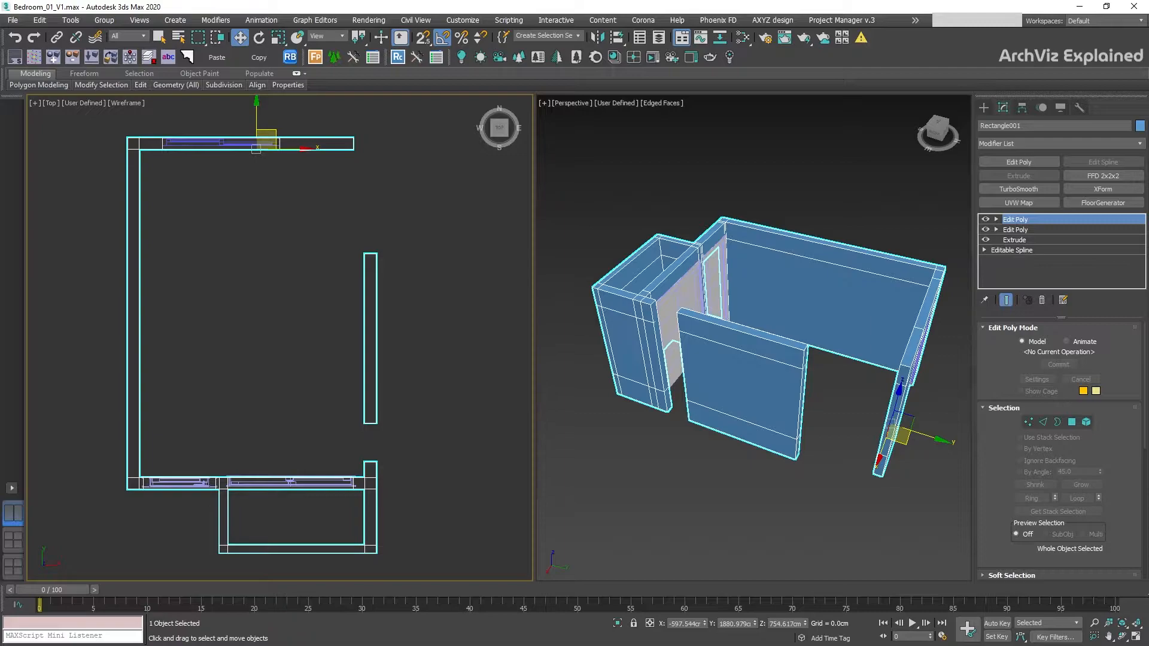
# Set the Snaps Toggle to 2.5D snapping mode
pyautogui.click(420, 36)
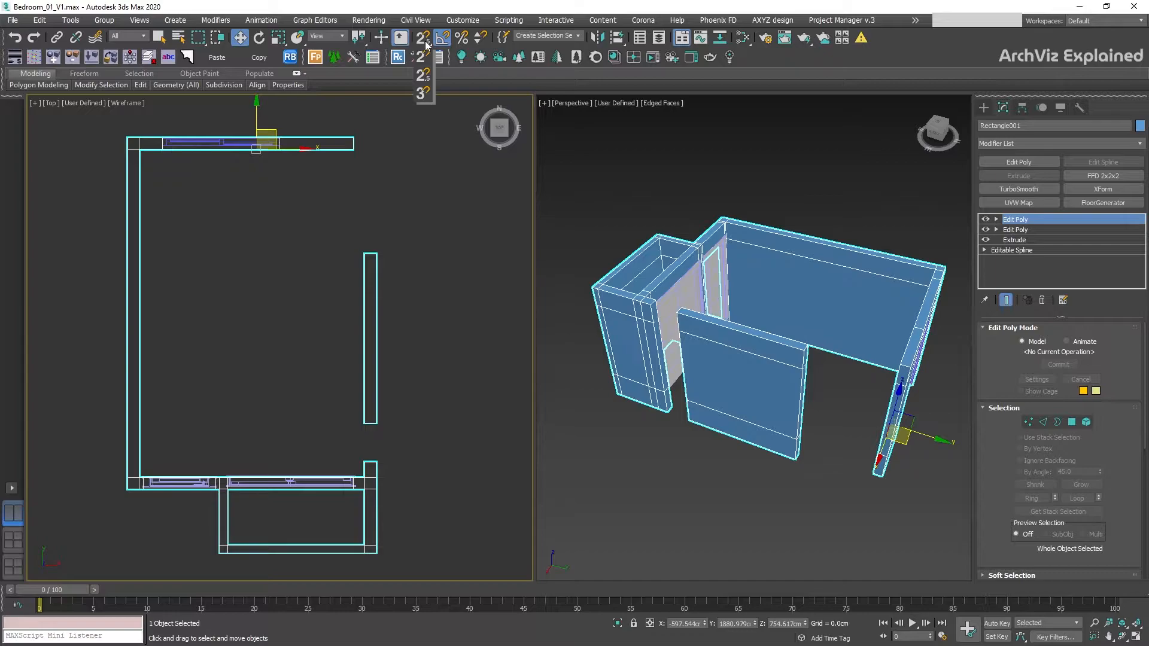
pyautogui.click(424, 75)
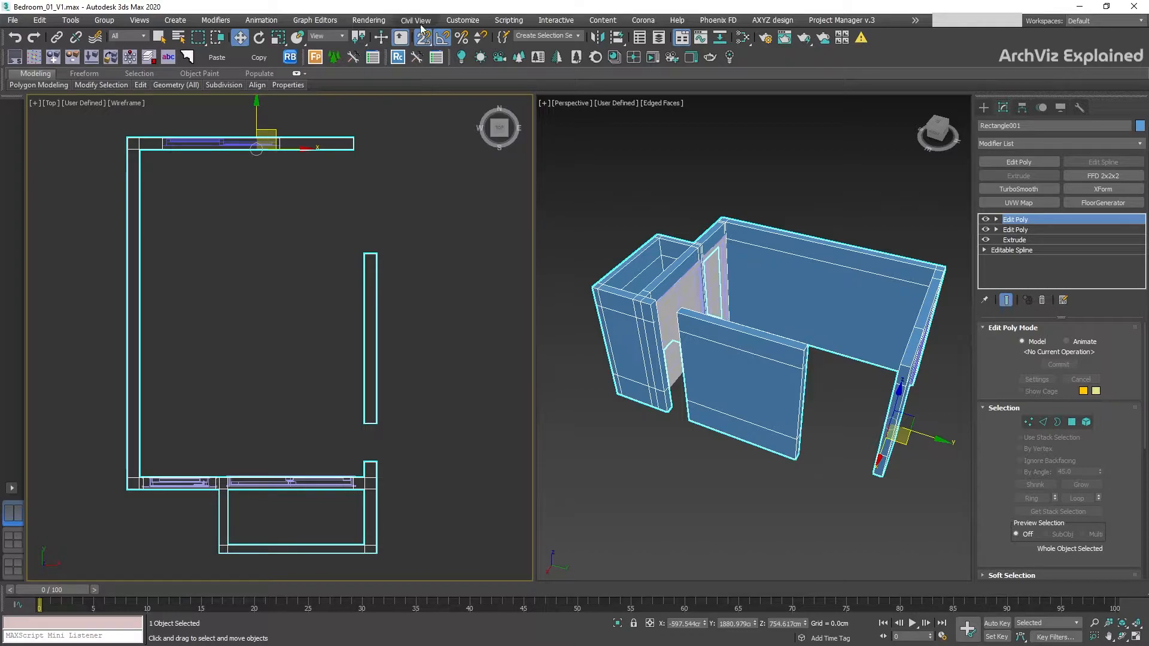
# In Grid and Snap Settings, leave only Vertex checked as the snap target
pyautogui.click(420, 36)
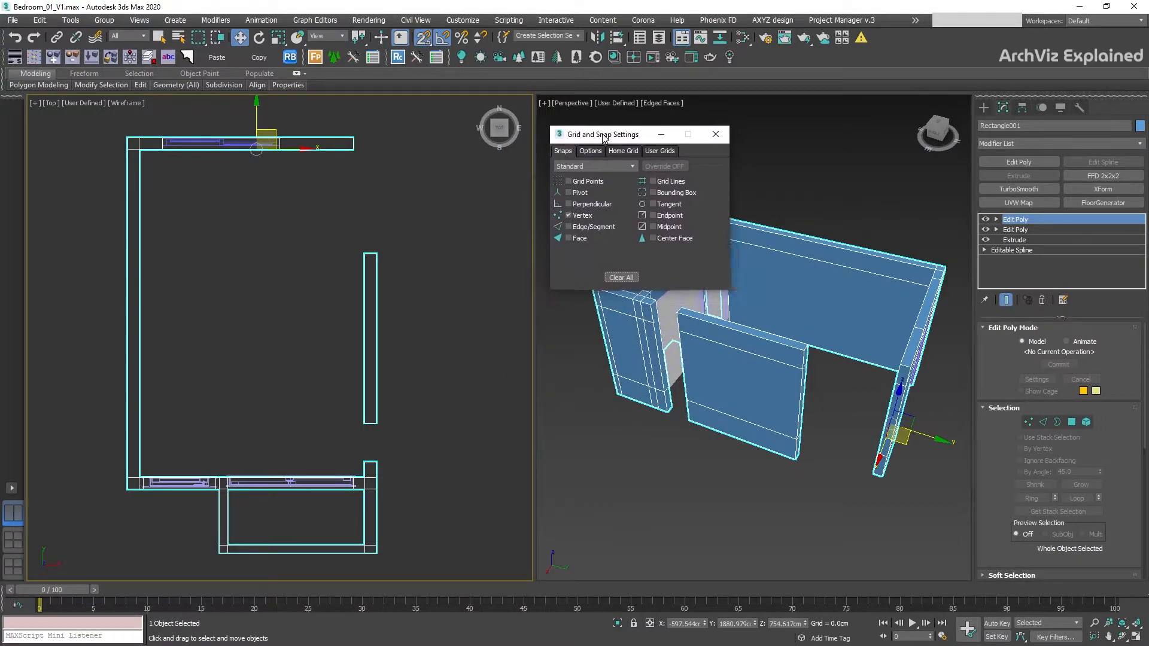
pyautogui.moveTo(601, 134); pyautogui.dragTo(597, 128)
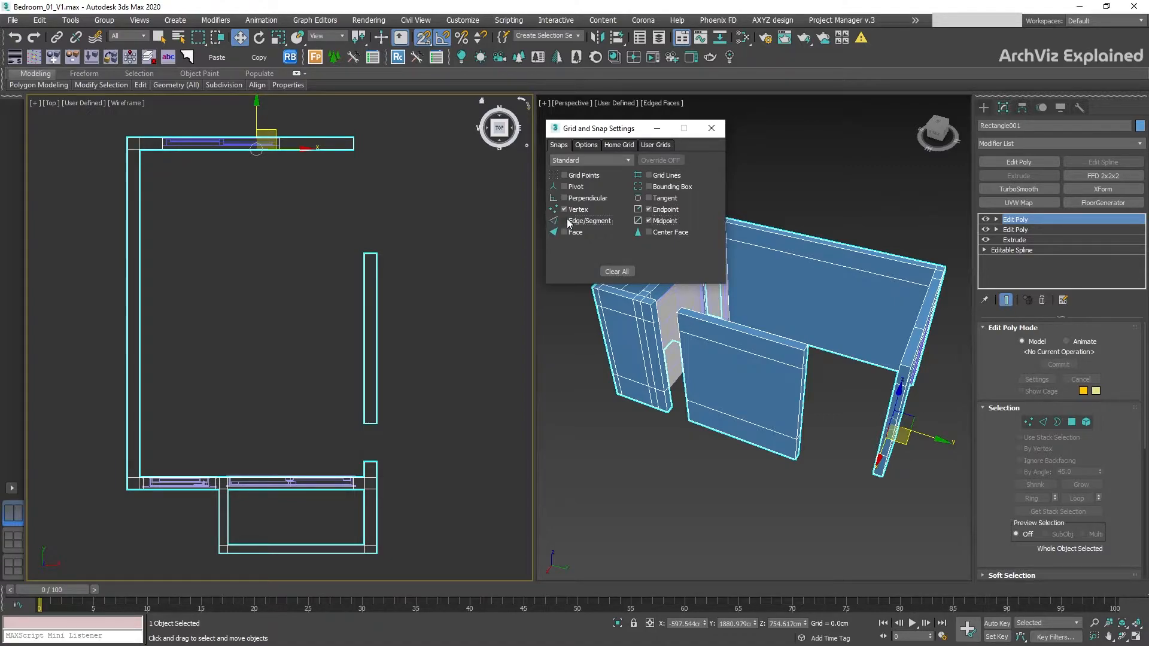
pyautogui.click(556, 221)
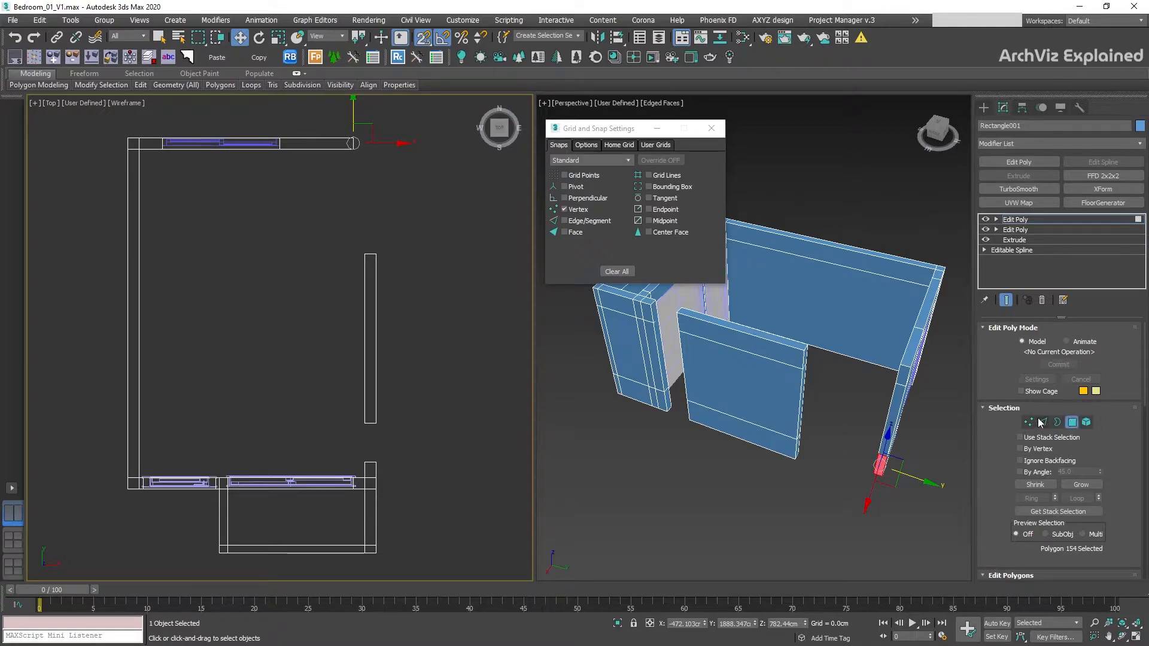
# In Vertex mode, preview Edge/Segment and Endpoint snapping on the wall's end vertices
pyautogui.click(1030, 422)
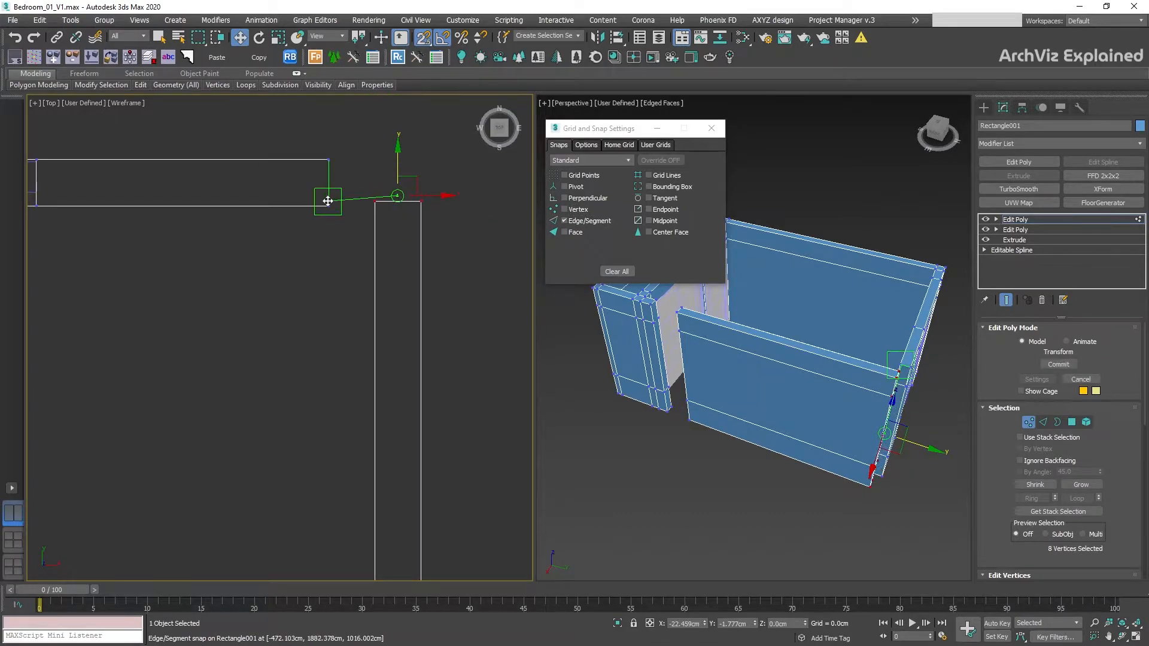
pyautogui.moveTo(327, 202); pyautogui.dragTo(331, 167)
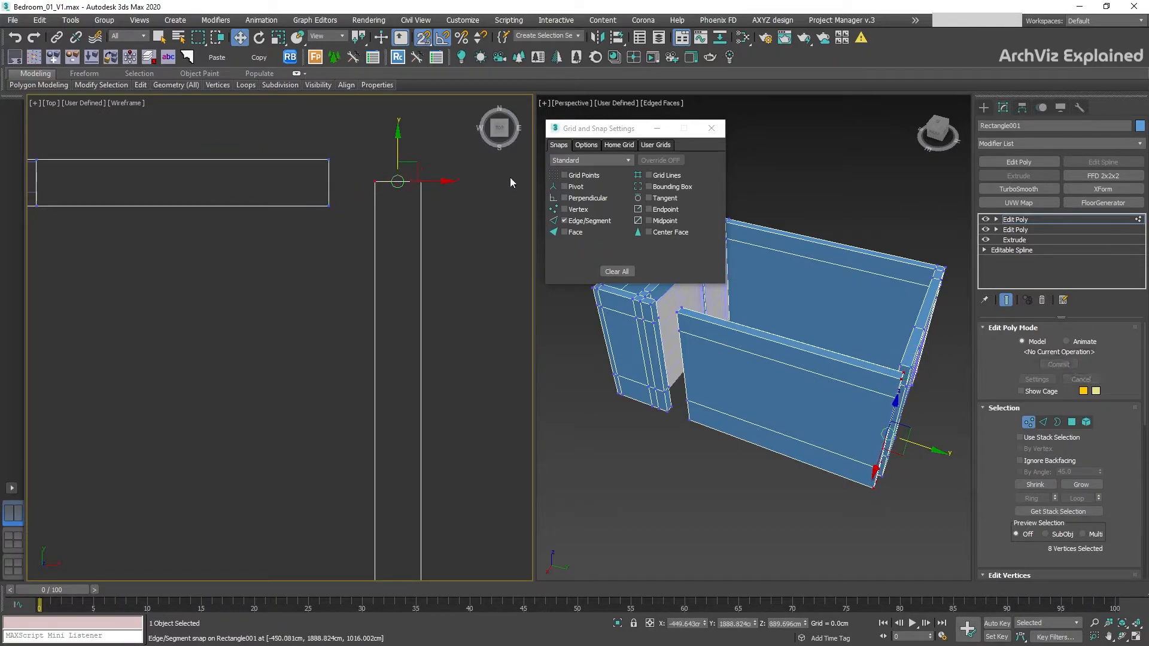
pyautogui.click(639, 208)
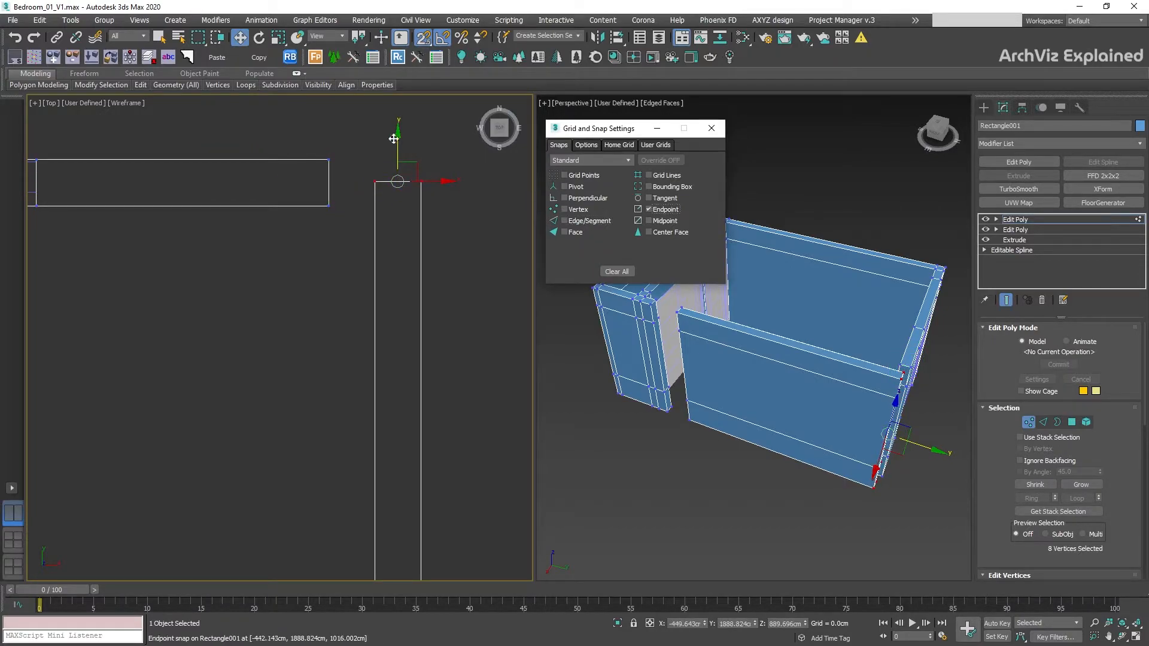
pyautogui.moveTo(396, 182); pyautogui.dragTo(334, 200)
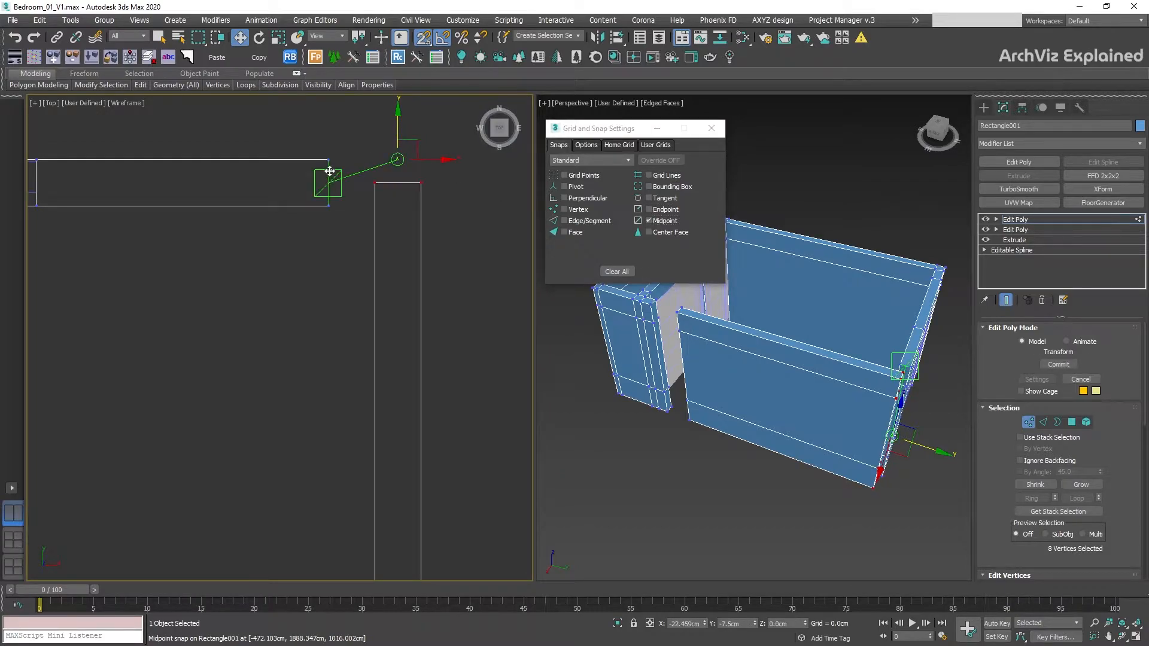
# Preview Midpoint and Center Face snapping on the end vertices and show snap Options
pyautogui.moveTo(330, 183); pyautogui.dragTo(227, 228)
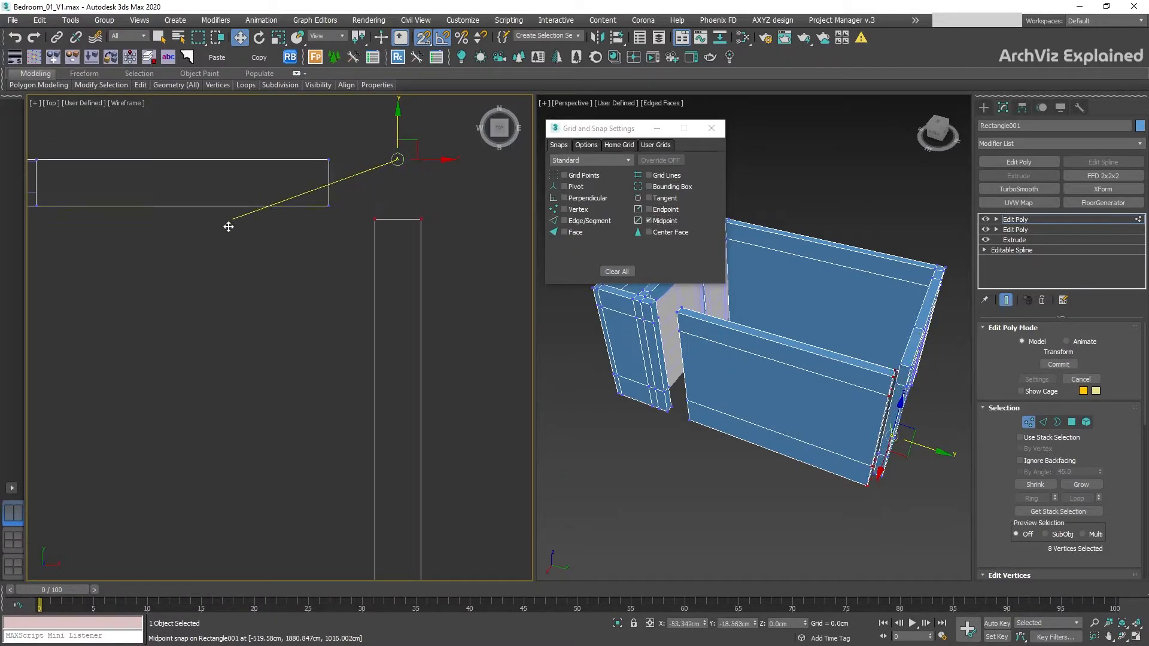
pyautogui.moveTo(229, 226); pyautogui.dragTo(333, 182)
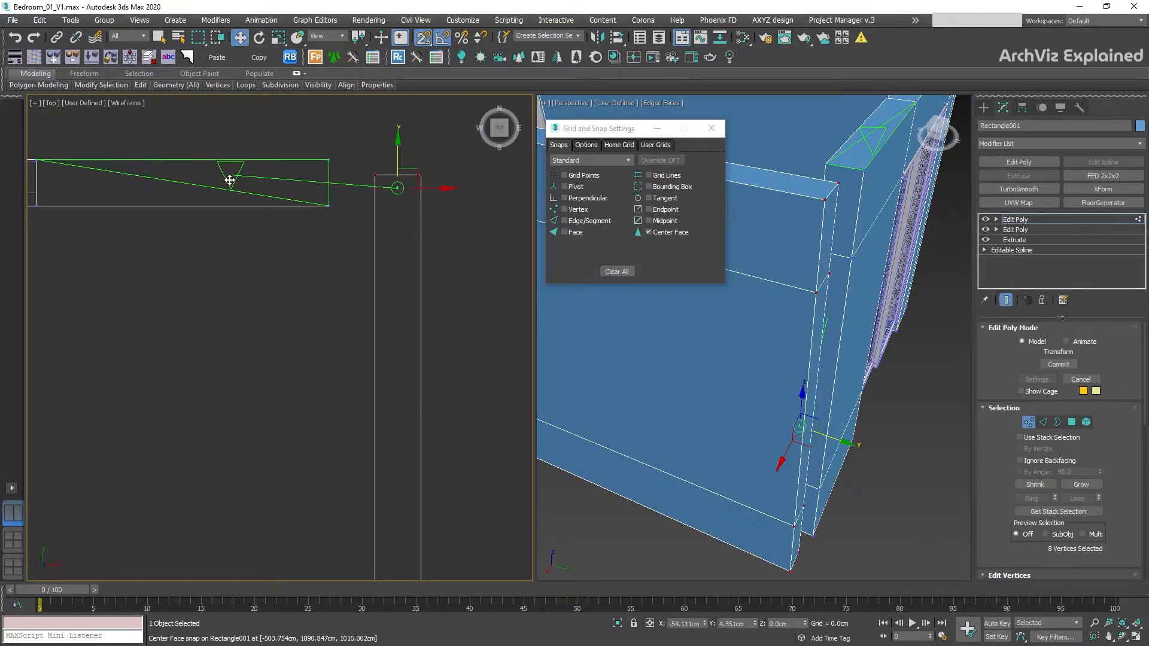
pyautogui.moveTo(231, 180); pyautogui.dragTo(162, 196)
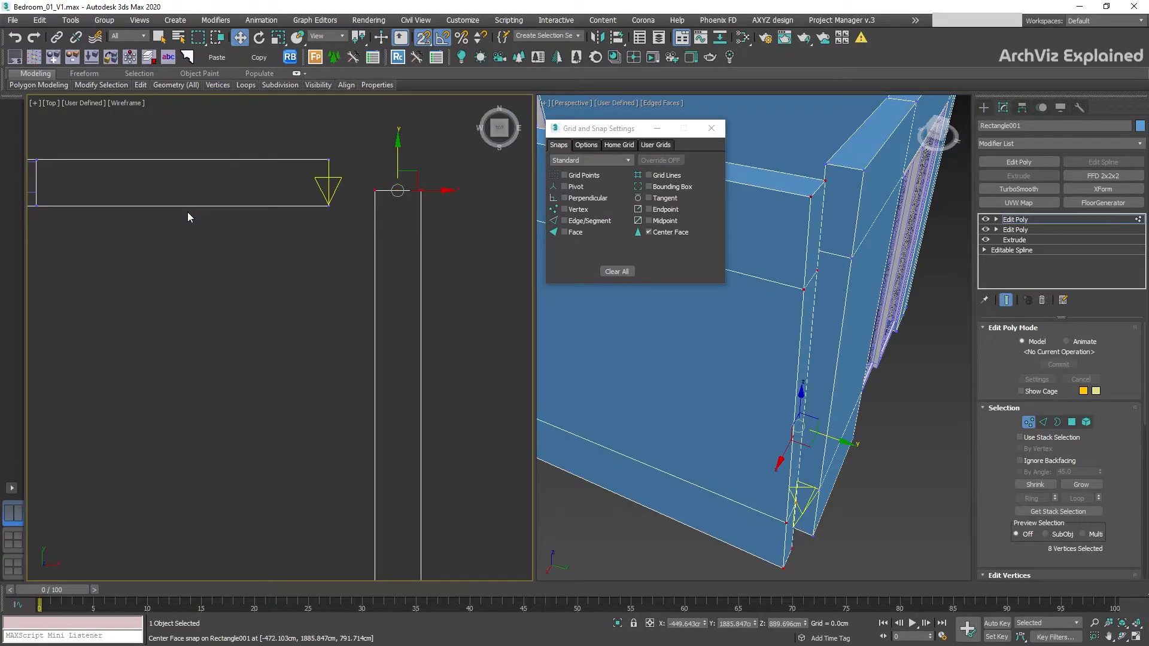
pyautogui.click(585, 145)
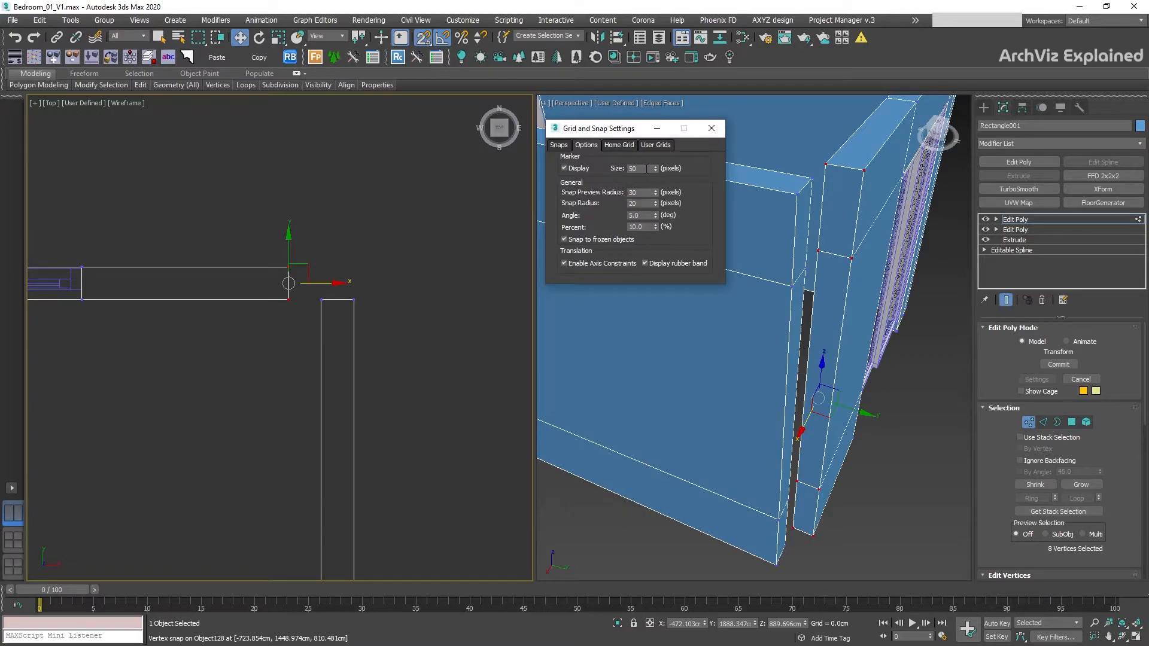
pyautogui.moveTo(288, 297); pyautogui.dragTo(367, 307)
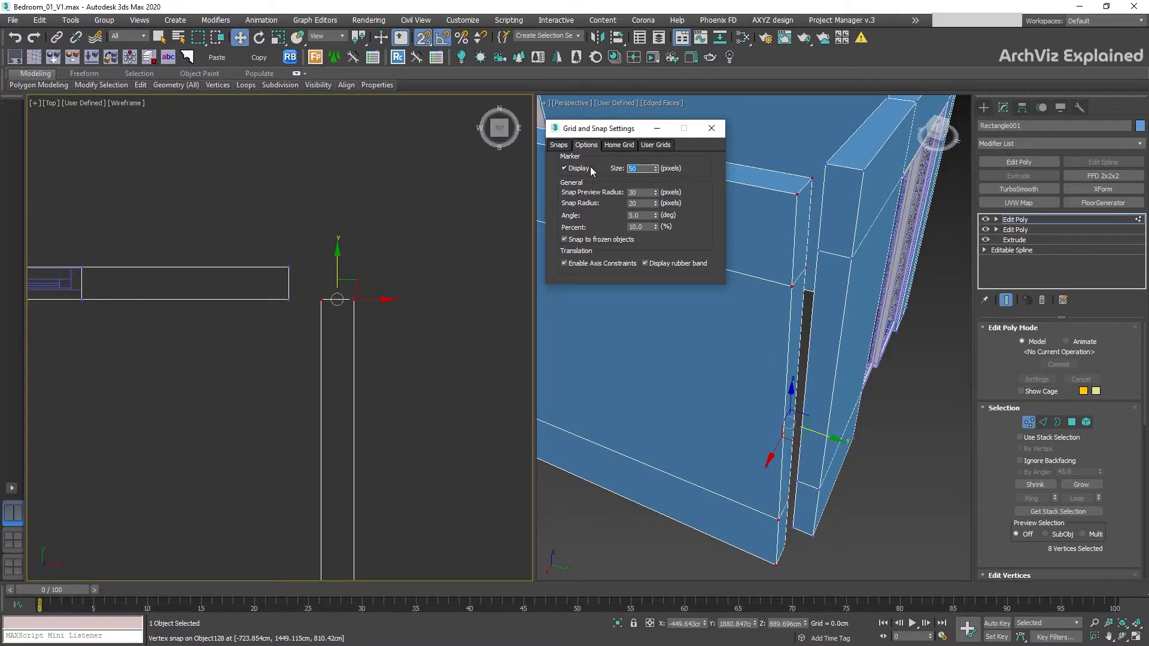
pyautogui.write('250')
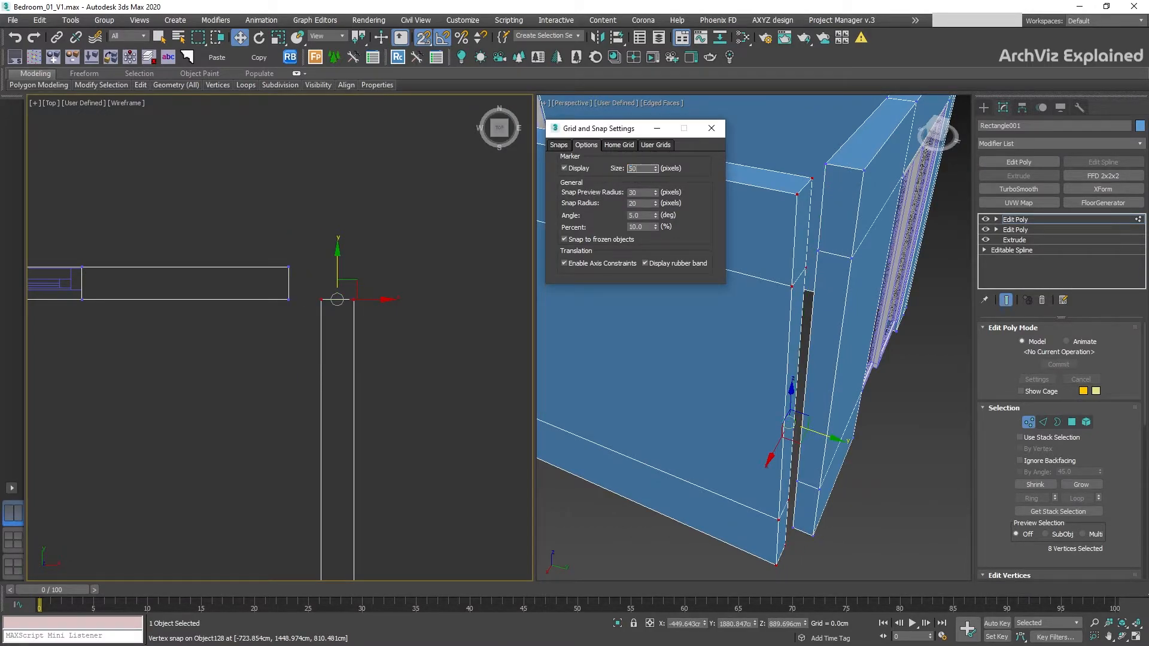
pyautogui.click(565, 169)
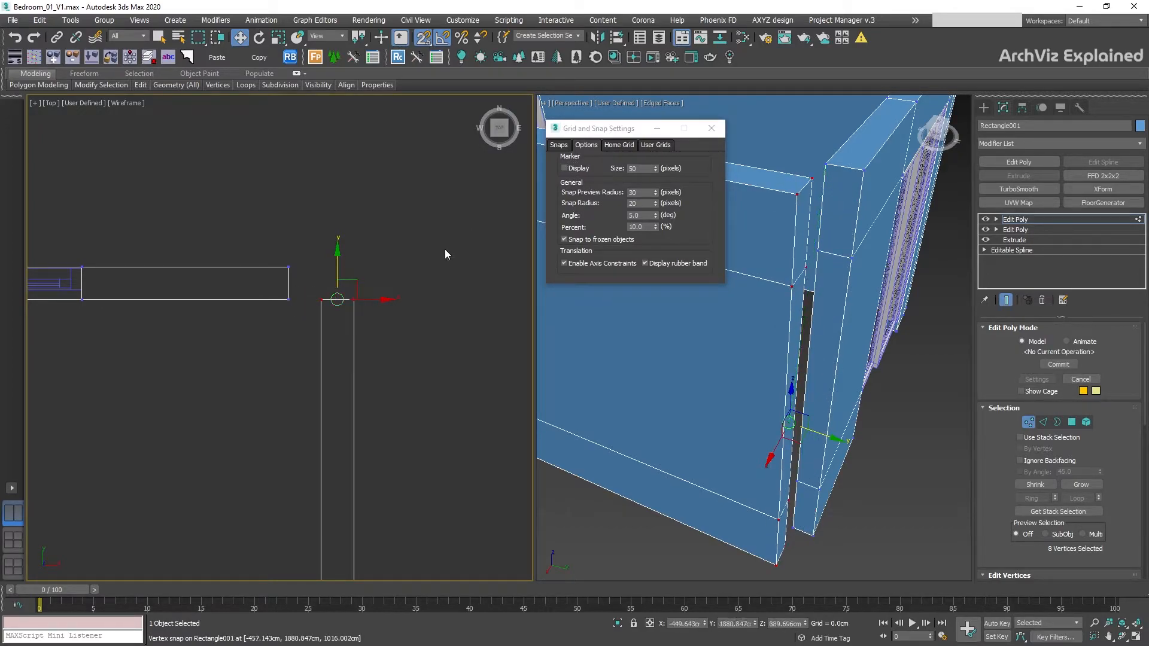
pyautogui.click(565, 167)
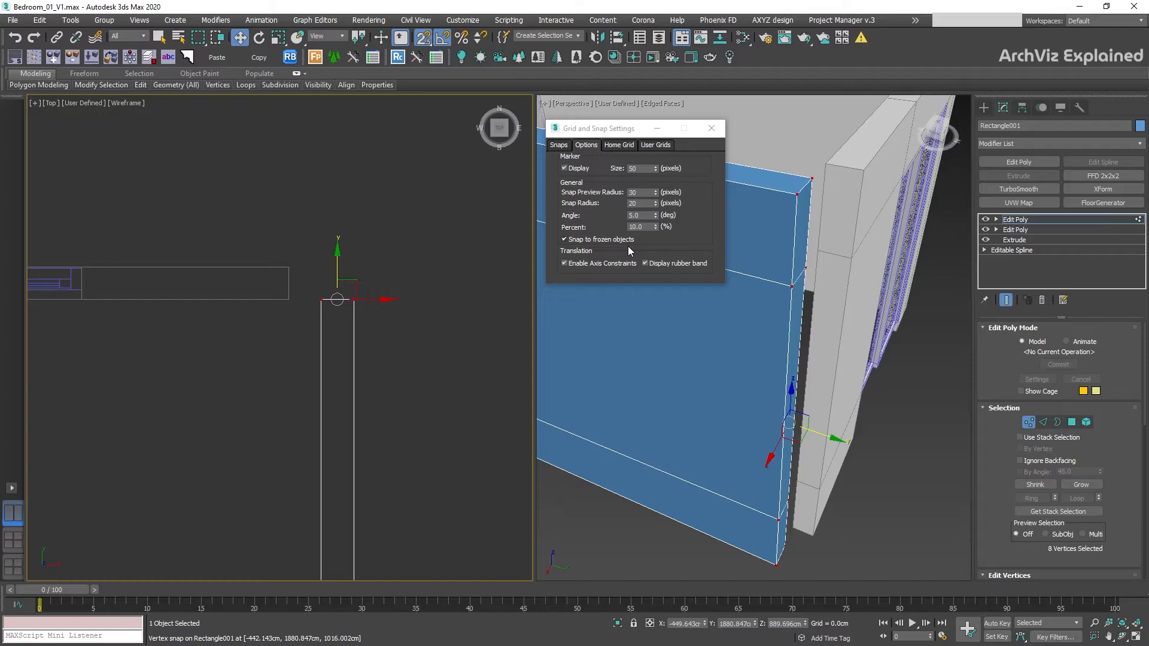
# Toggle axis constraints and drag the end vertices locked to single axes via function keys
pyautogui.click(565, 263)
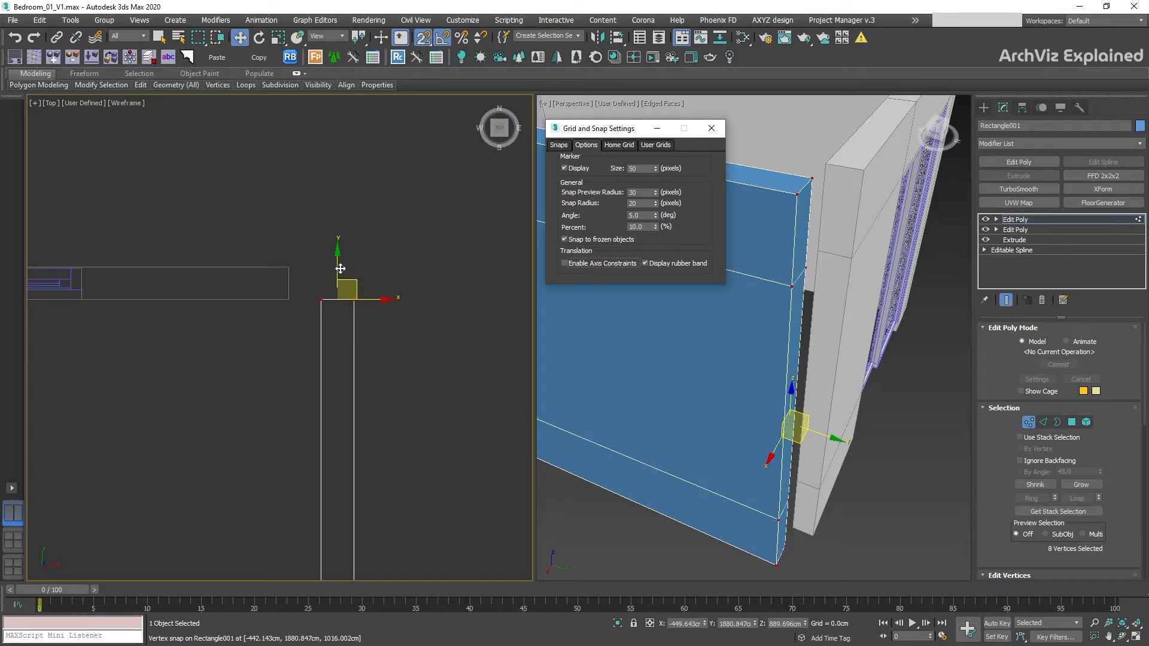
pyautogui.moveTo(341, 286); pyautogui.dragTo(282, 313)
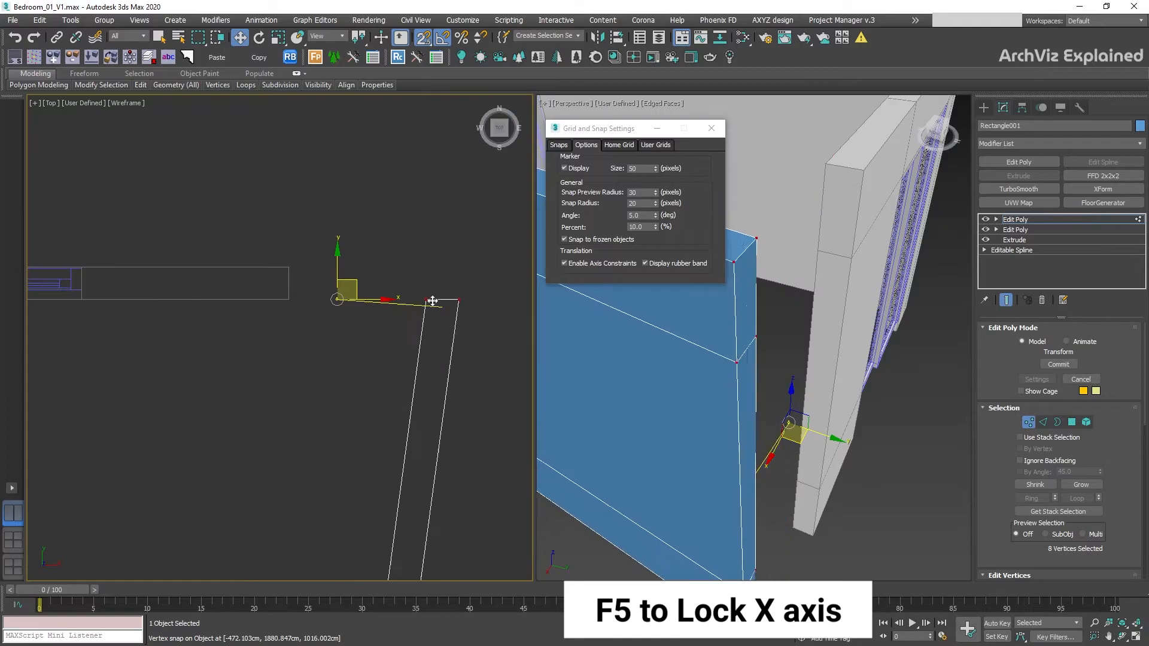
pyautogui.moveTo(432, 300); pyautogui.dragTo(459, 408)
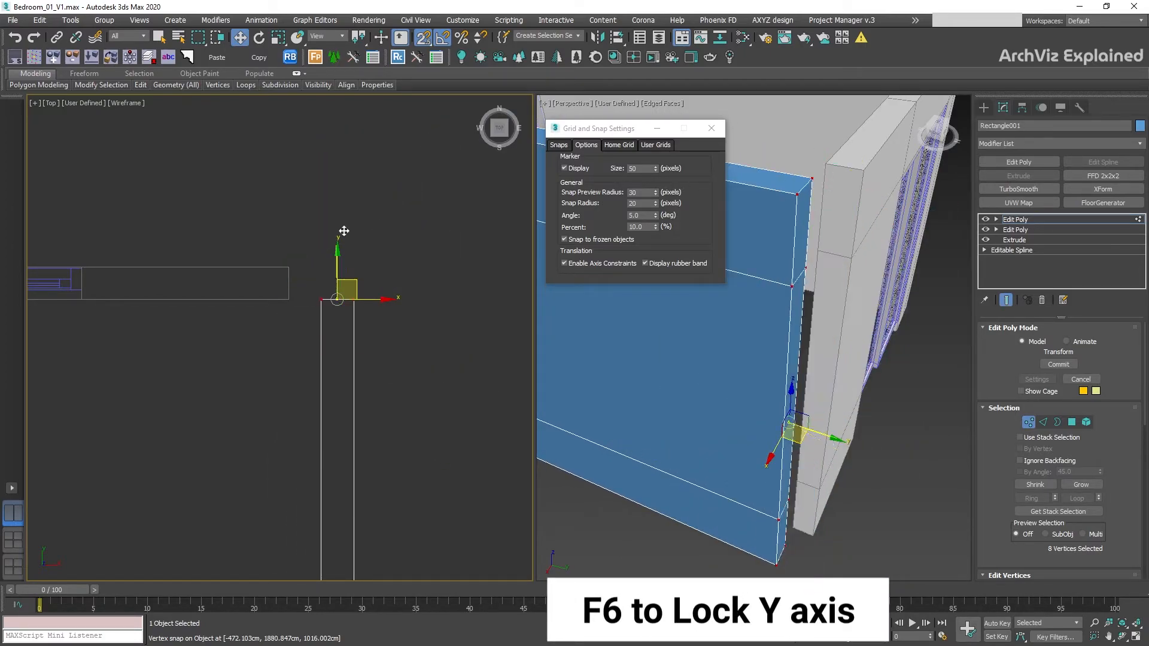
pyautogui.press('f7')
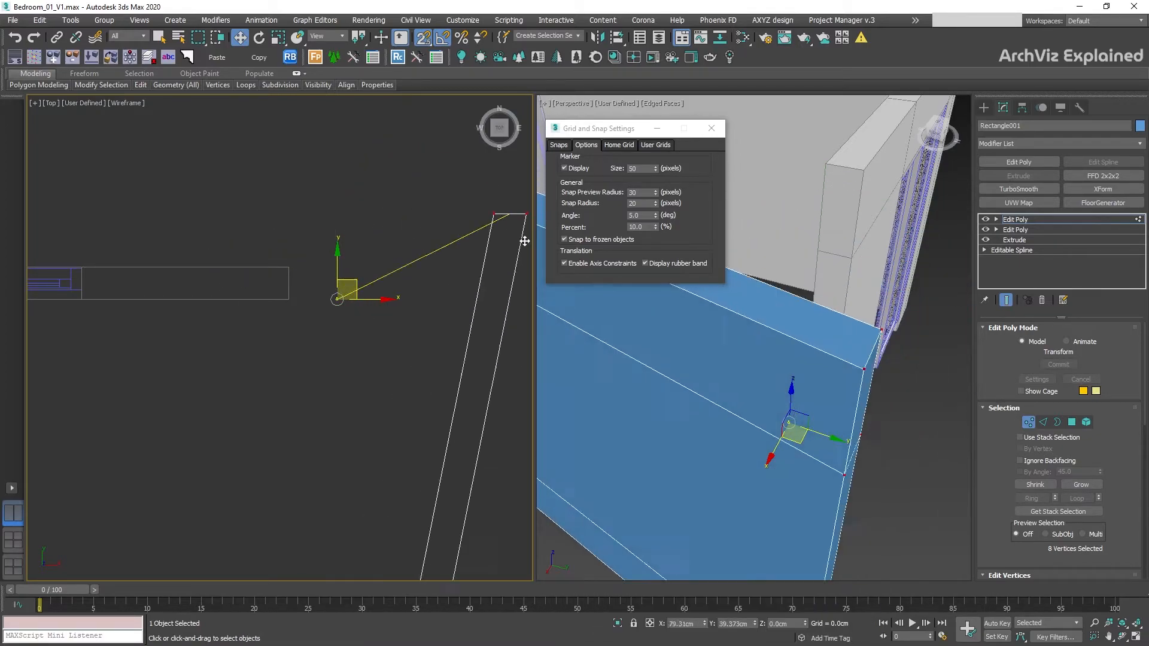
pyautogui.press('f8')
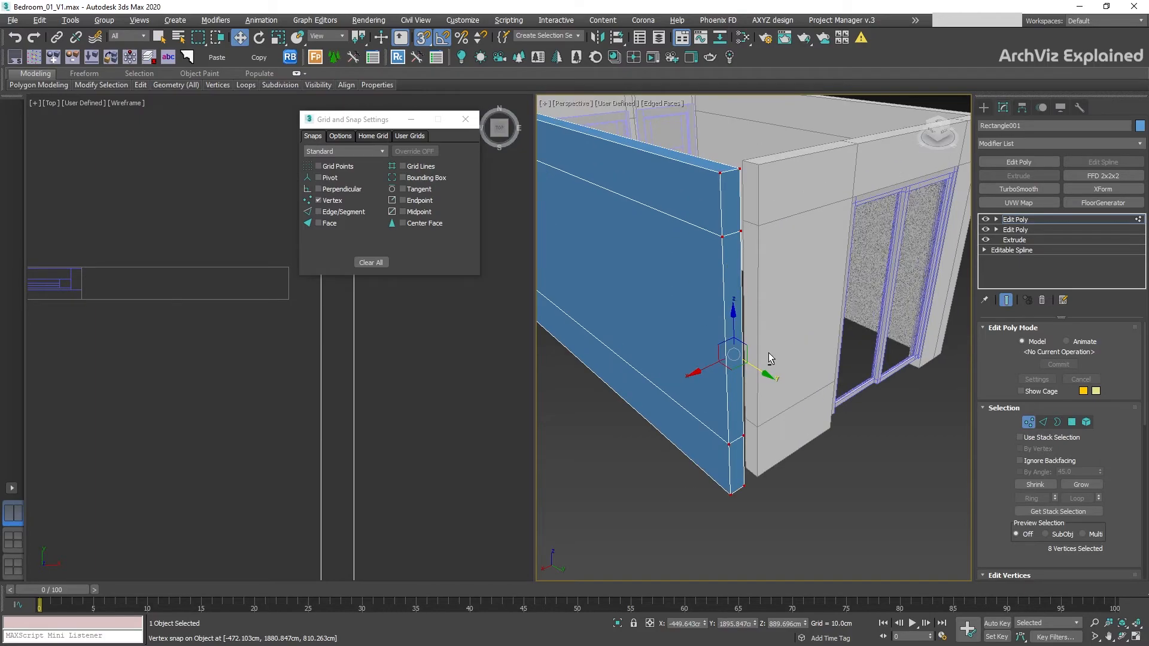
# Leave vertex editing, then extrude the wall's end polygons to close the gap
pyautogui.rightClick(733, 359)
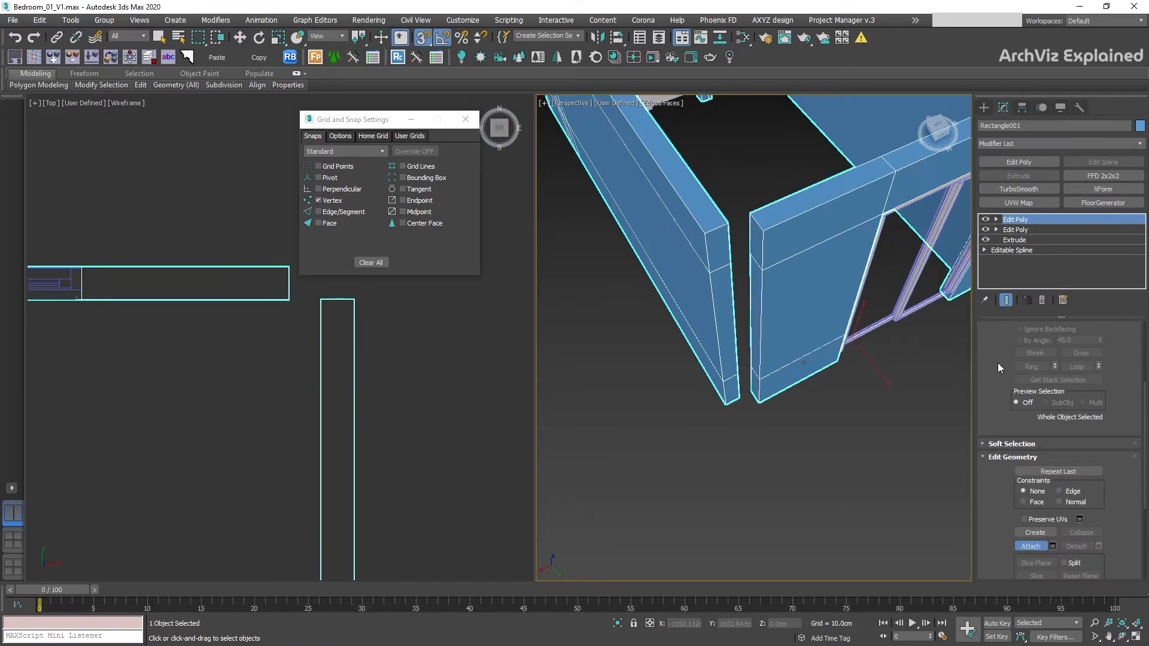
pyautogui.click(1020, 261)
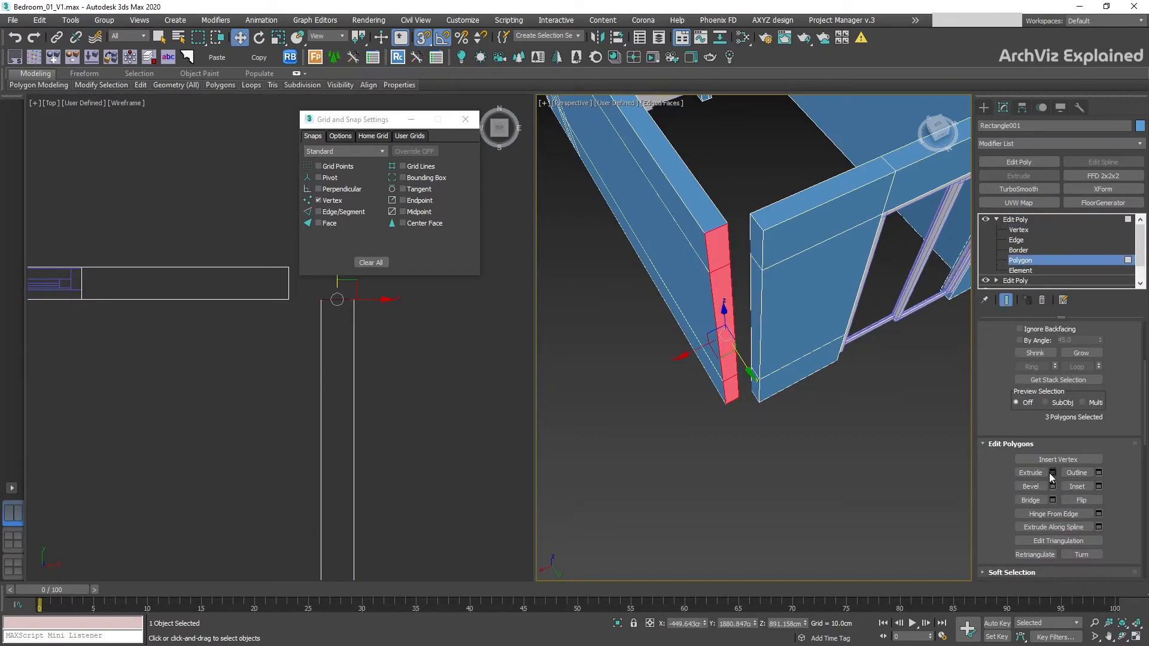
pyautogui.moveTo(722, 329); pyautogui.dragTo(732, 304)
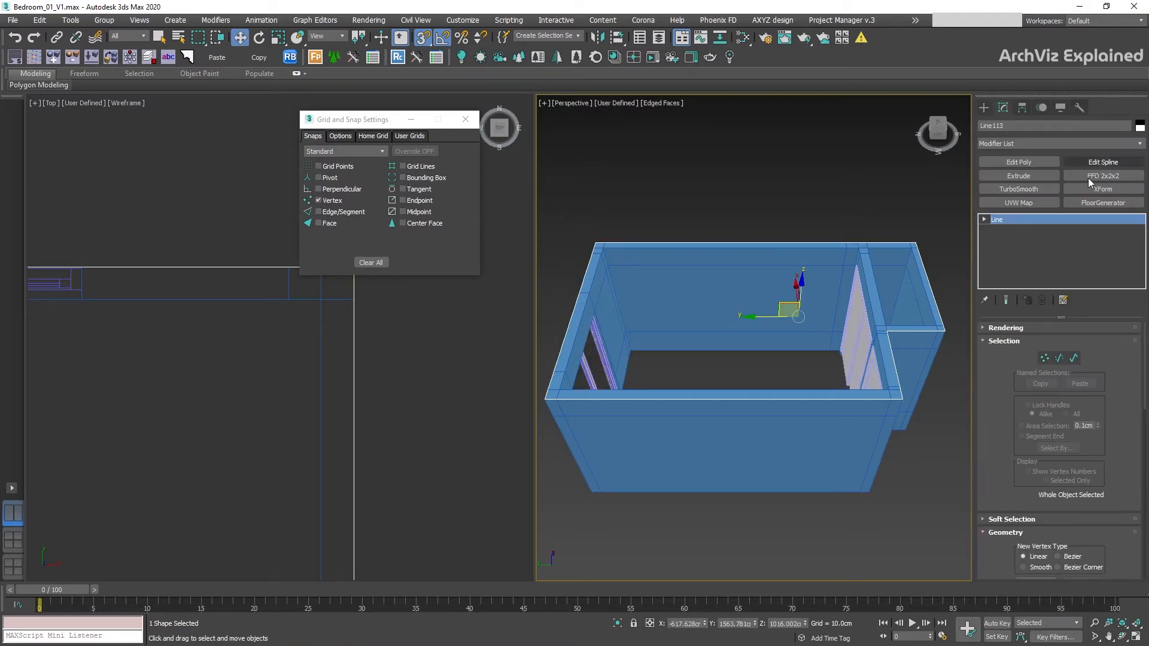
# Draw a closed spline around the room's floor and apply FloorGenerator planks
pyautogui.click(1019, 175)
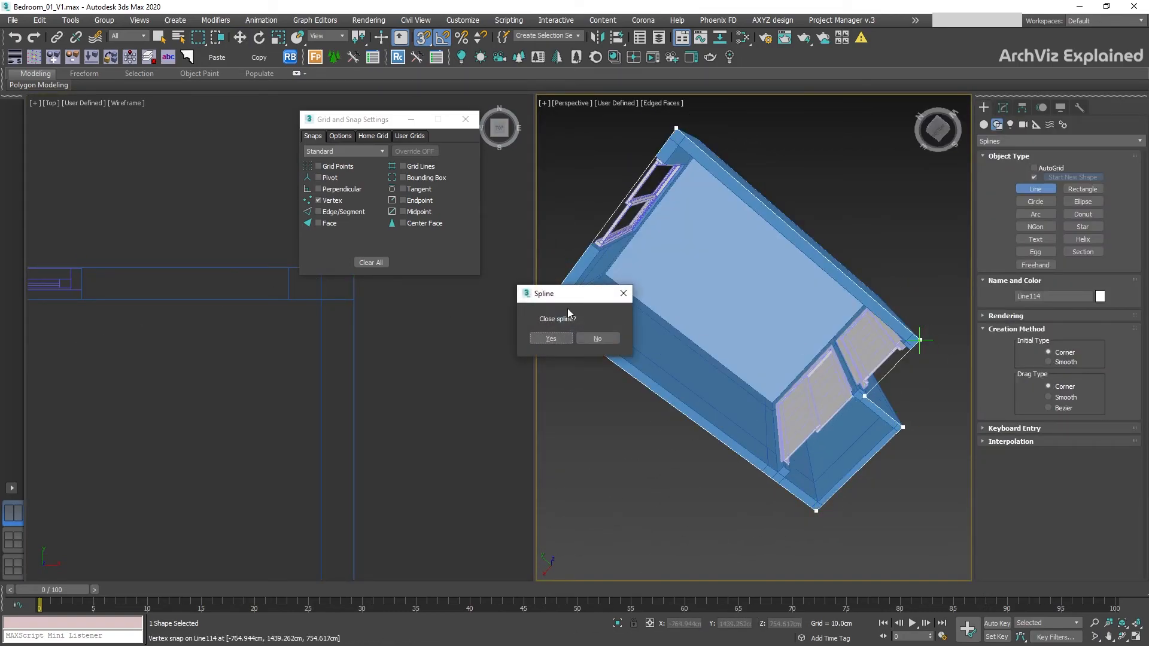
pyautogui.click(550, 337)
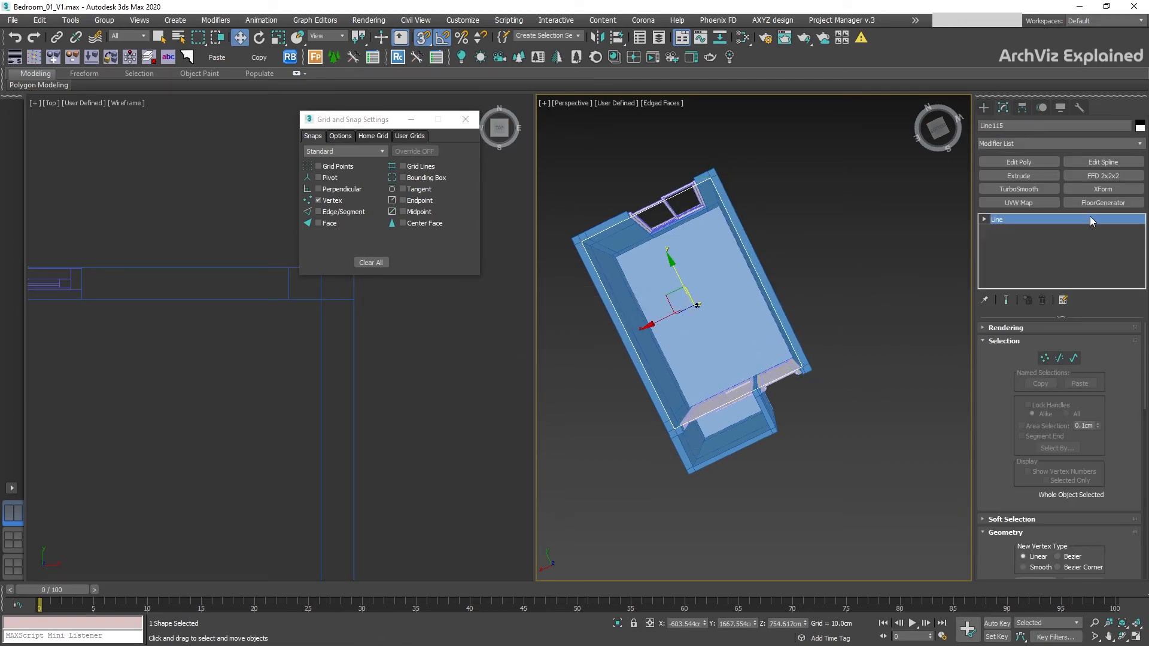
pyautogui.click(1103, 202)
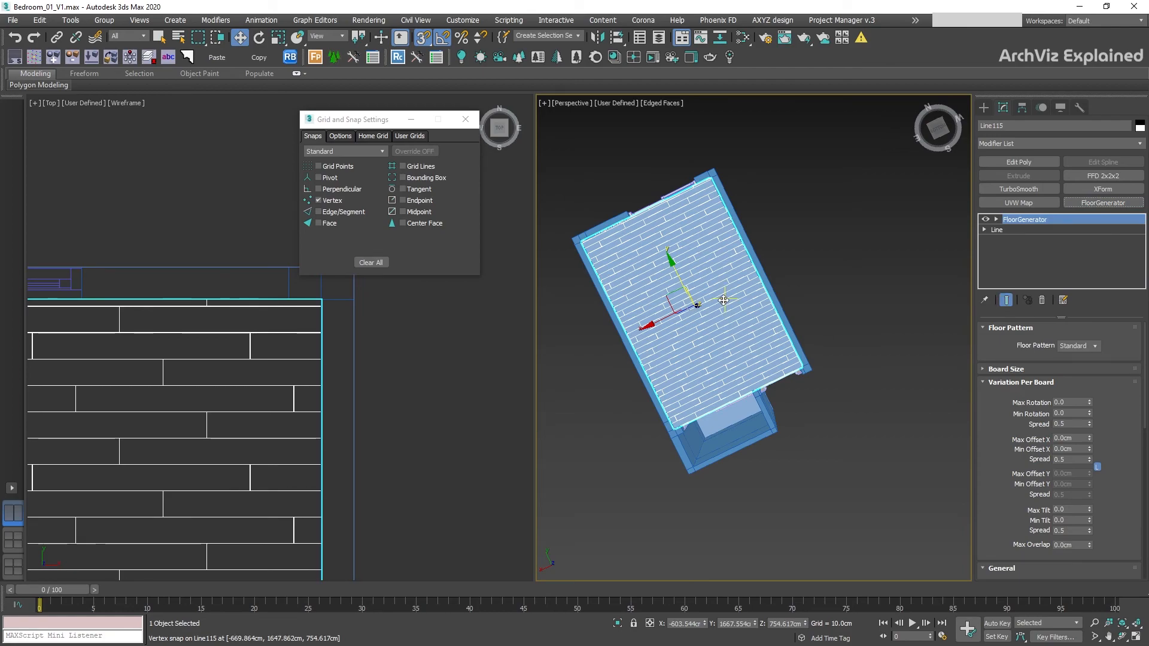